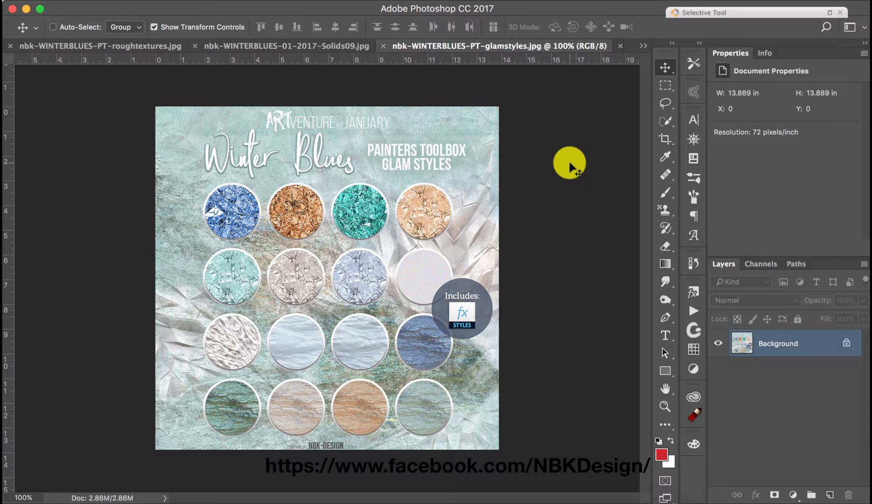
{"action": "mouse_move", "coordinate": [351, 269]}
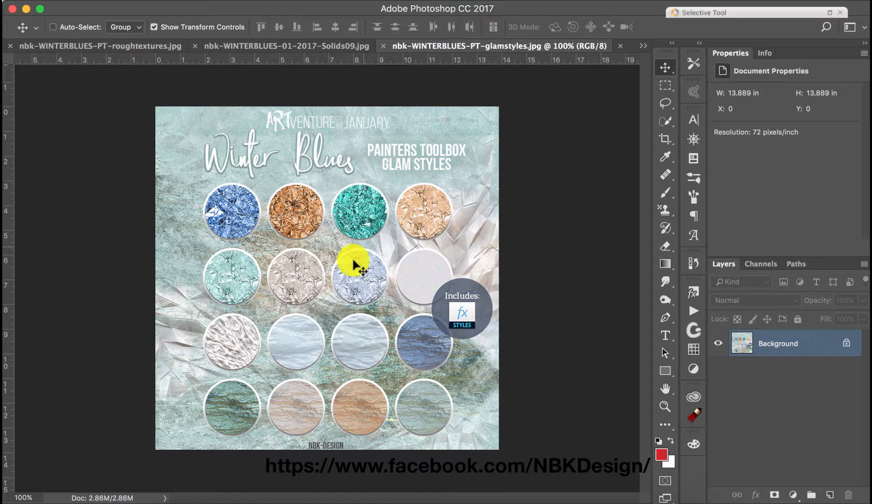
{"action": "mouse_move", "coordinate": [453, 230]}
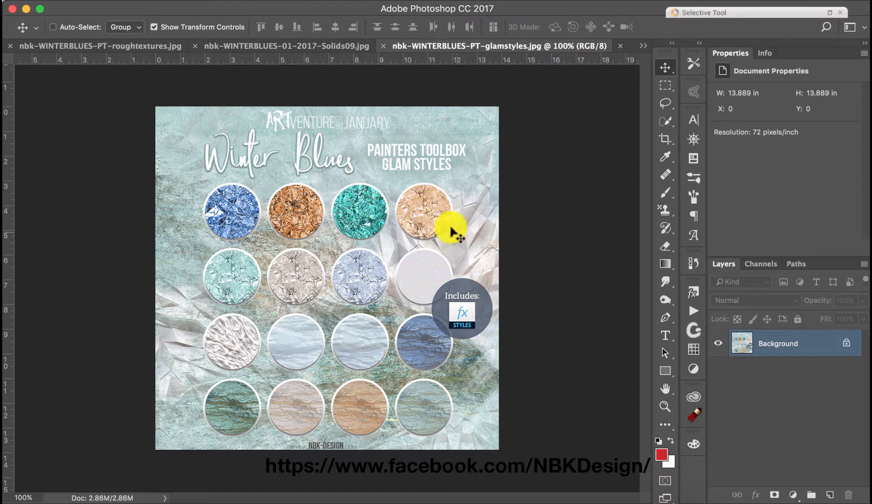
{"action": "mouse_move", "coordinate": [383, 242]}
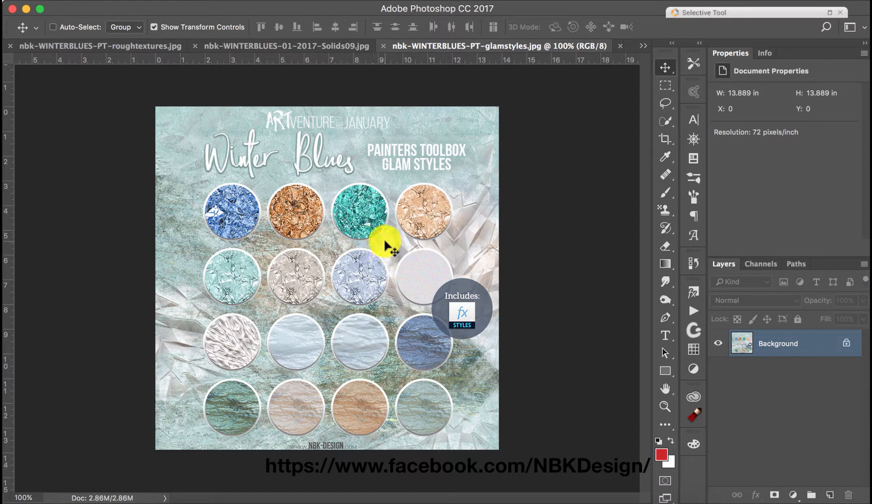
{"action": "mouse_move", "coordinate": [350, 415]}
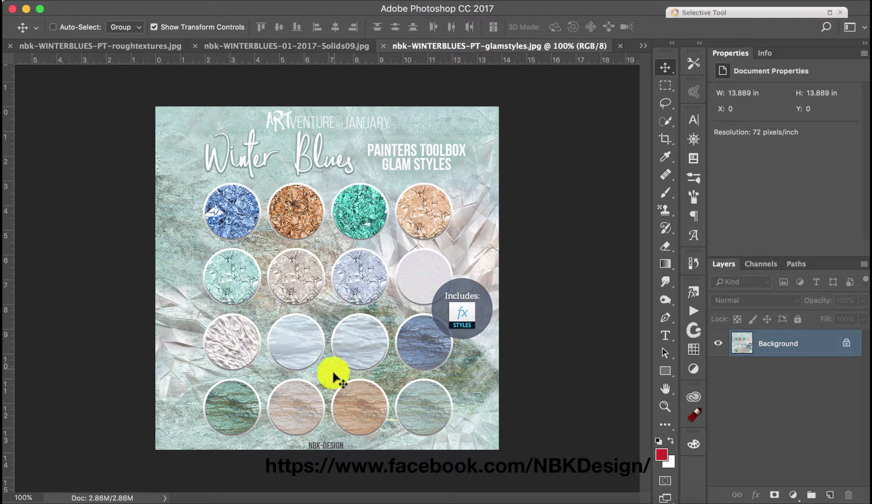
{"action": "mouse_move", "coordinate": [307, 413]}
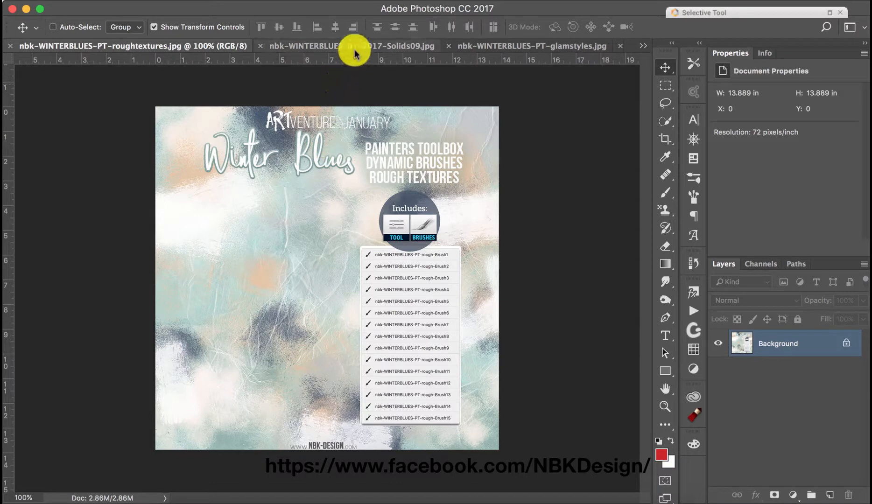
- Glance at the glam styles preview image and return to the tan paper document
{"action": "left_click", "coordinate": [359, 46]}
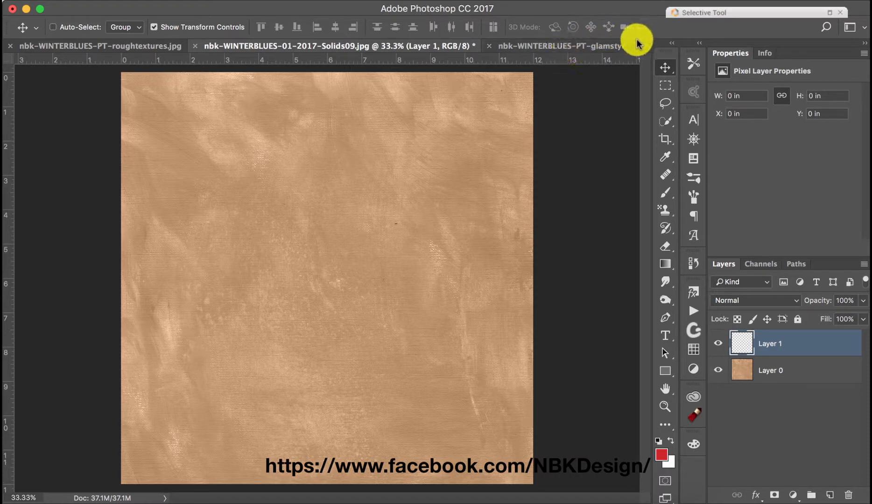
{"action": "left_click", "coordinate": [647, 46]}
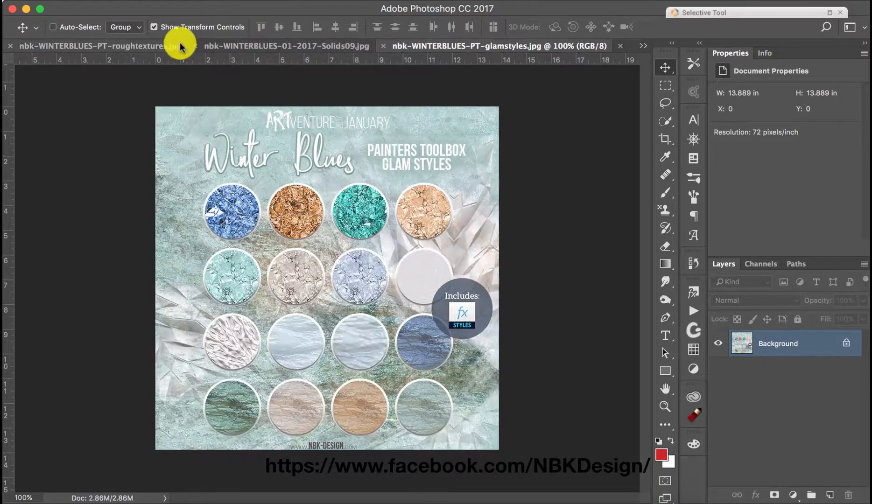
{"action": "left_click", "coordinate": [94, 46]}
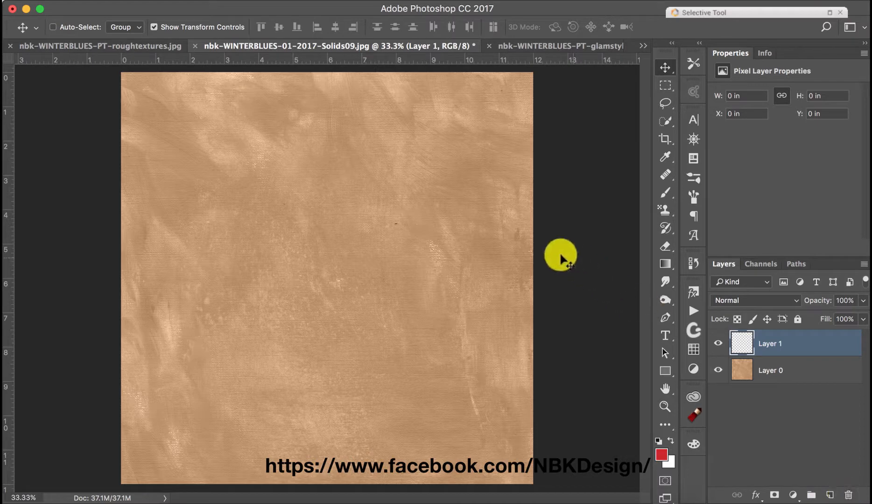
{"action": "mouse_move", "coordinate": [663, 445]}
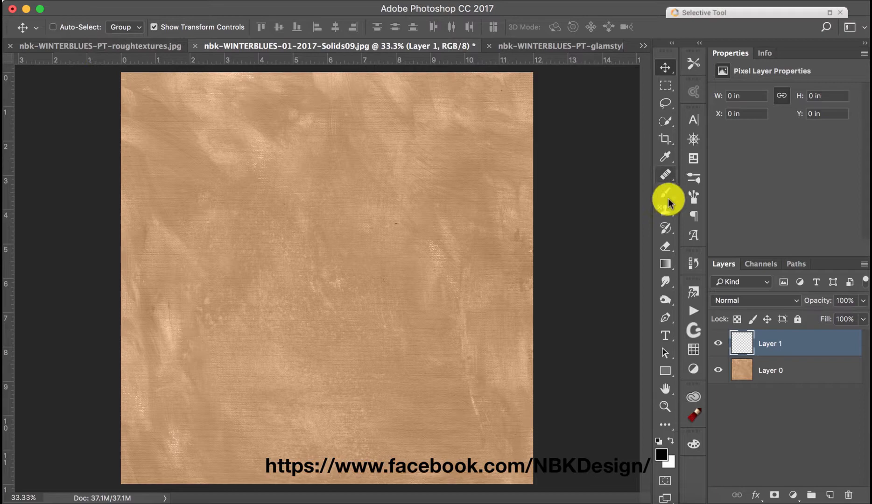
- Choose the Brush tool and bring up the brush presets to pick a rough tip
{"action": "left_click", "coordinate": [665, 193]}
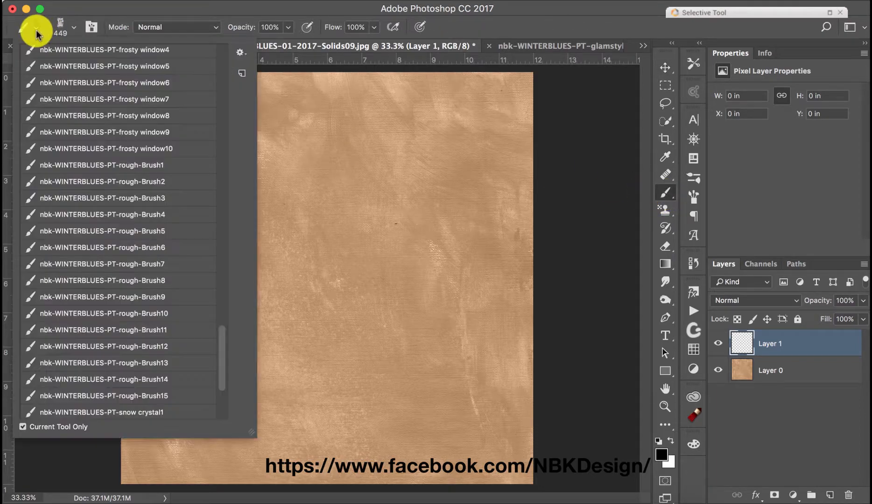
{"action": "left_click", "coordinate": [103, 264]}
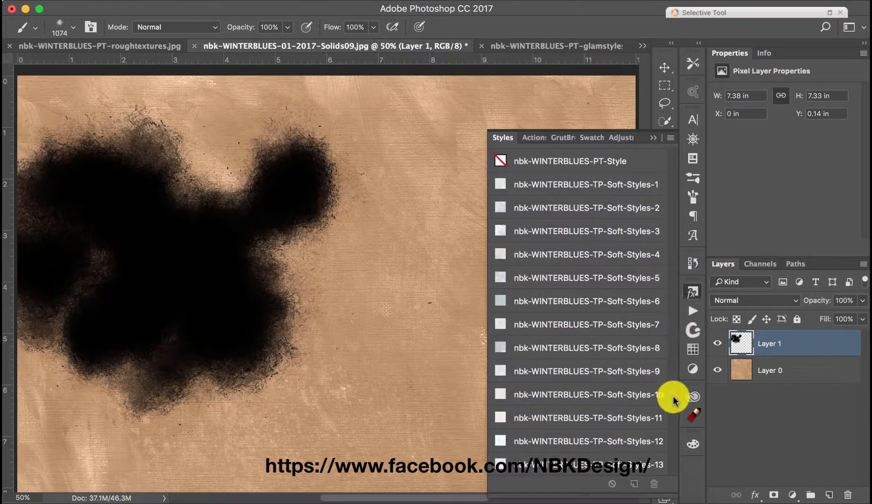
- Try the first few glam crumpled-foil styles, including a white faceted one, on the blotch
{"action": "scroll", "scroll_direction": "down", "scroll_amount": 3}
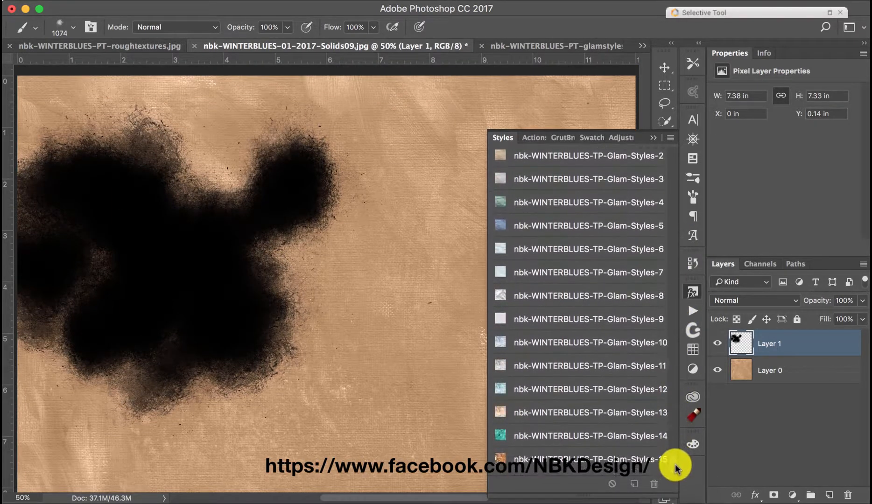
{"action": "scroll", "scroll_direction": "down", "scroll_amount": 3}
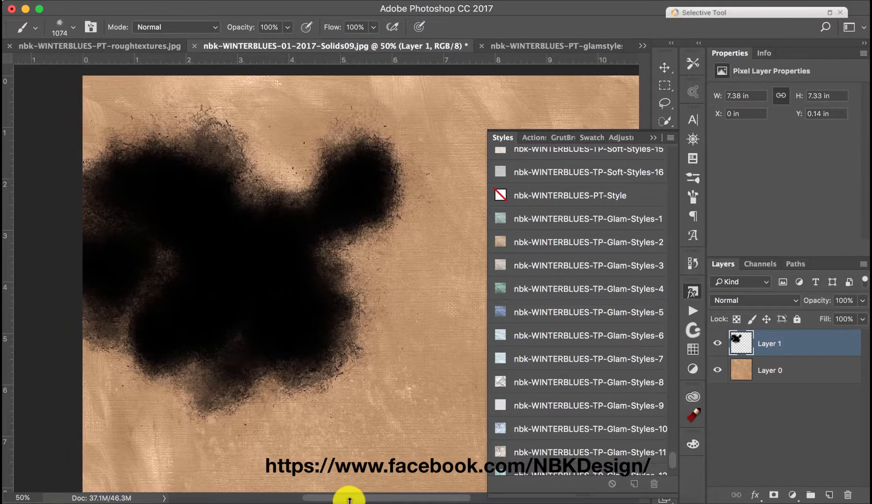
{"action": "left_click", "coordinate": [583, 218]}
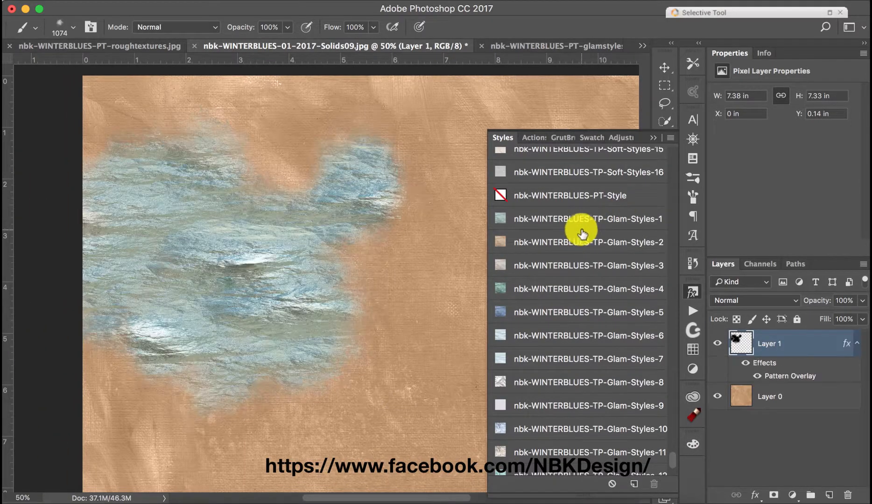
{"action": "left_click", "coordinate": [567, 242]}
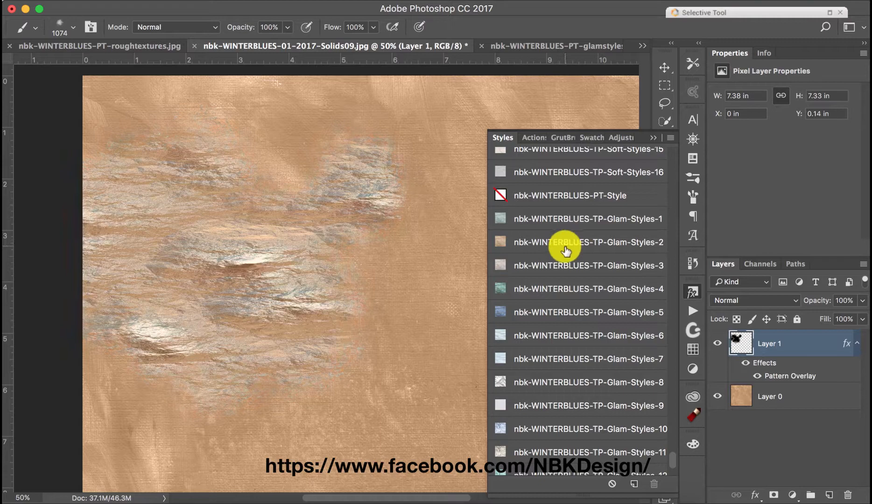
{"action": "left_click", "coordinate": [555, 289]}
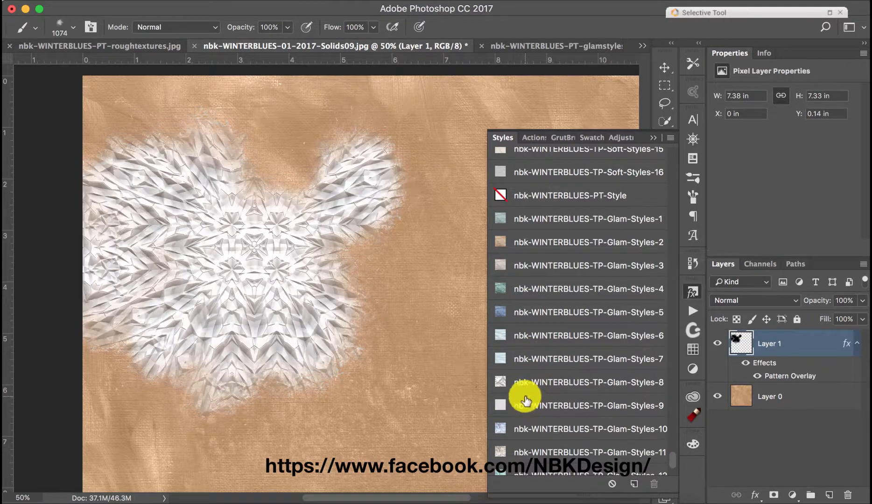
{"action": "left_click", "coordinate": [518, 428]}
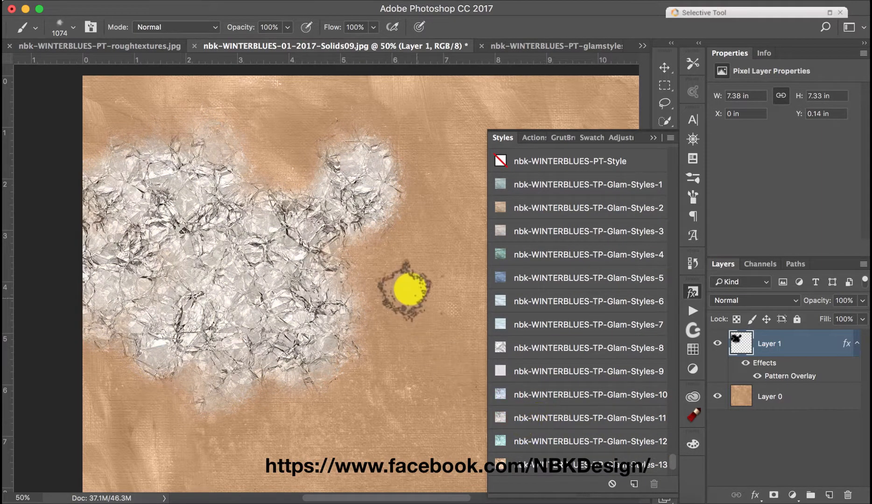
- Try copper foil, settle on the blue crystal glam style, then dab strokes on a fresh layer
{"action": "left_click", "coordinate": [544, 441]}
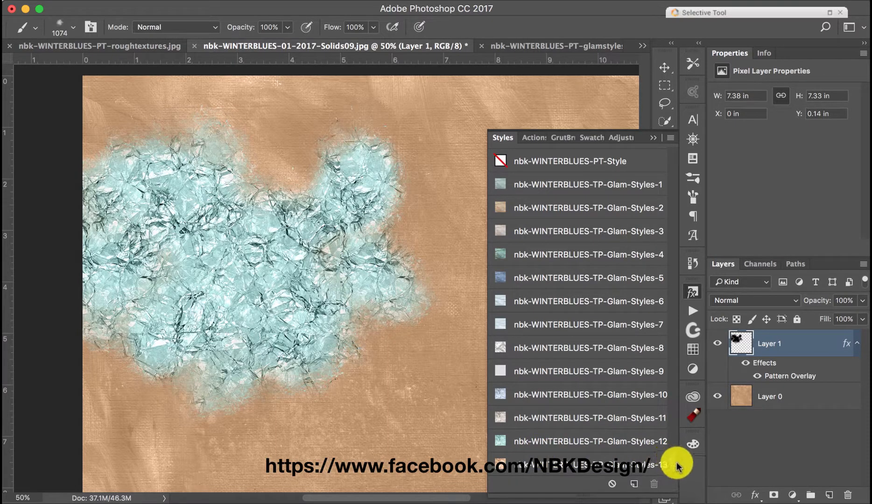
{"action": "scroll", "scroll_direction": "down", "scroll_amount": 3}
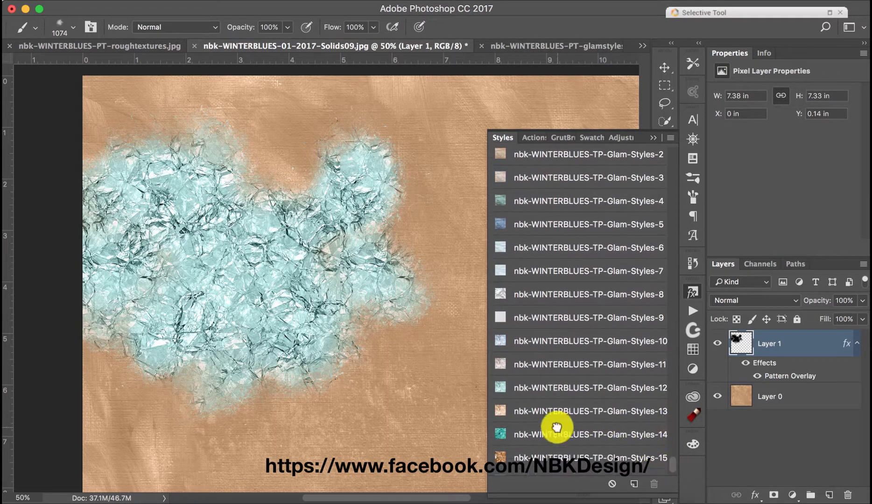
{"action": "left_click", "coordinate": [588, 457]}
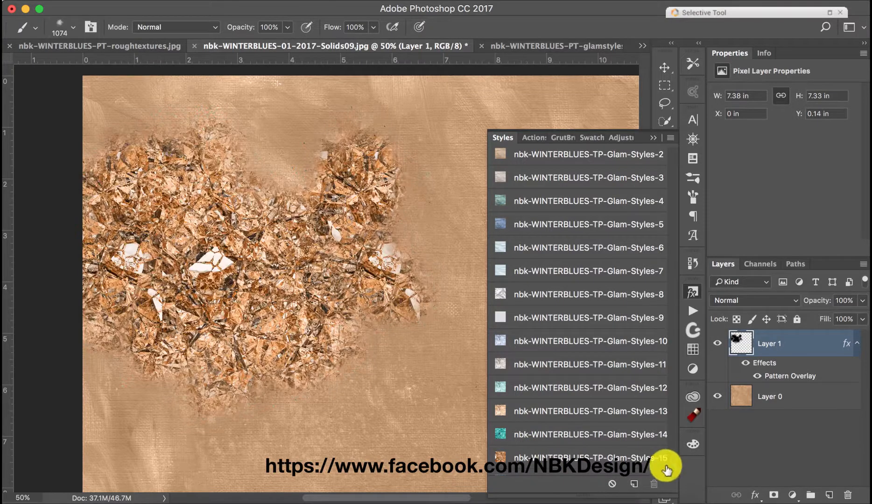
{"action": "scroll", "scroll_direction": "down", "scroll_amount": 3}
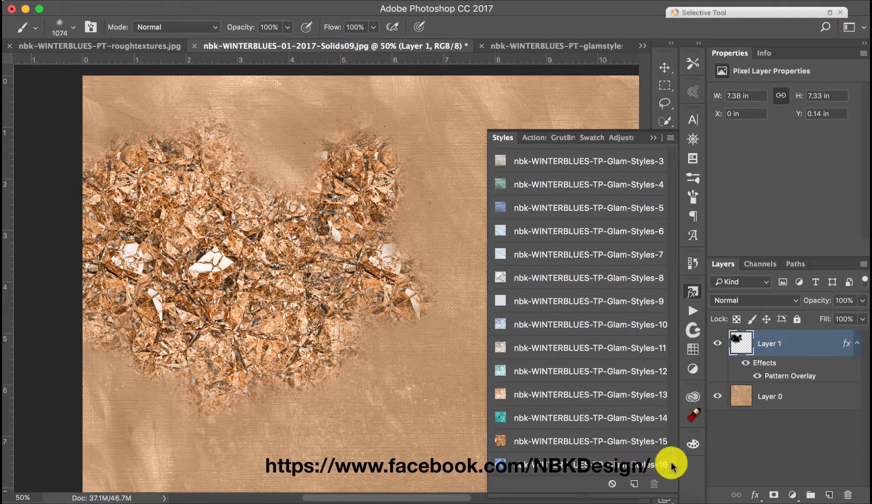
{"action": "left_click", "coordinate": [570, 394]}
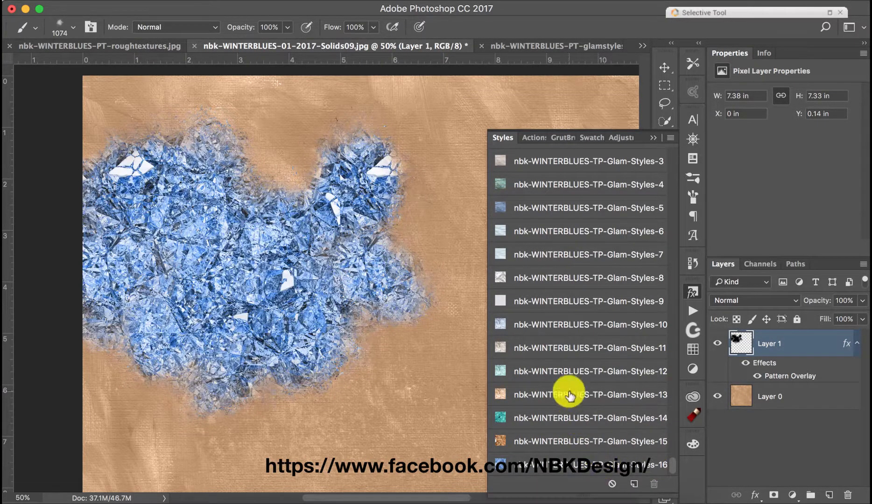
{"action": "mouse_move", "coordinate": [648, 142]}
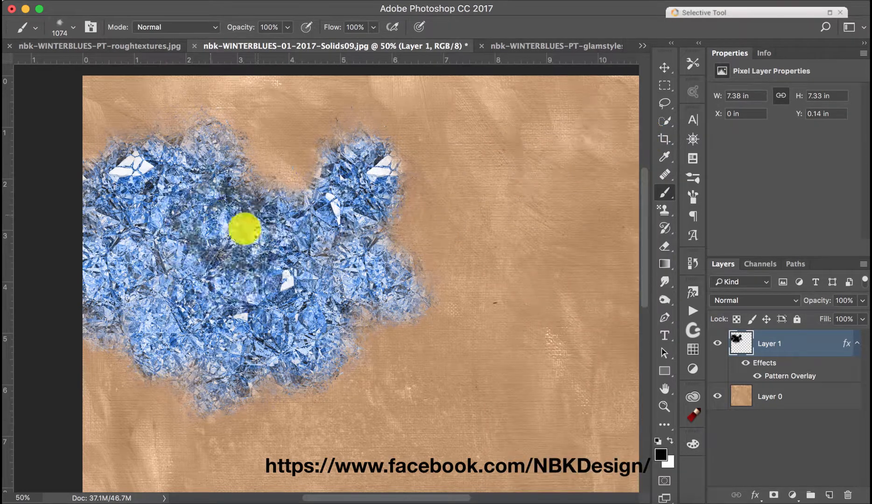
{"action": "left_click_drag", "start_coordinate": [242, 230], "coordinate": [330, 292]}
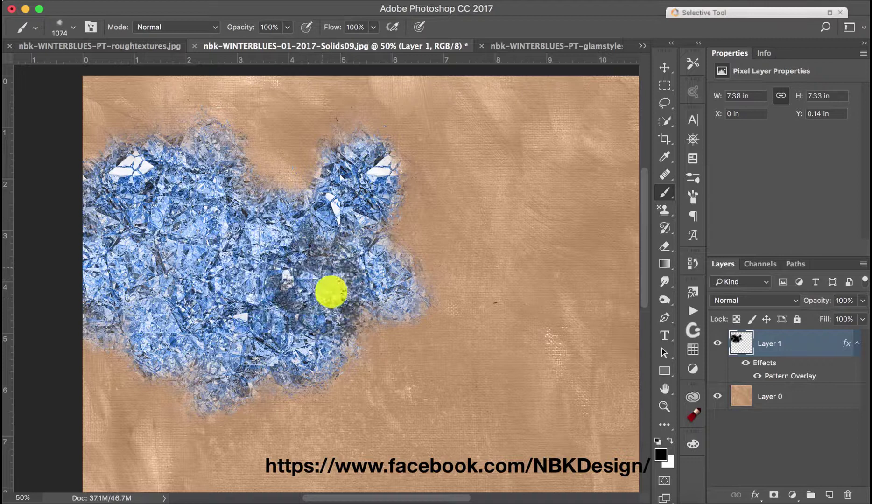
{"action": "left_click_drag", "start_coordinate": [332, 292], "coordinate": [421, 267]}
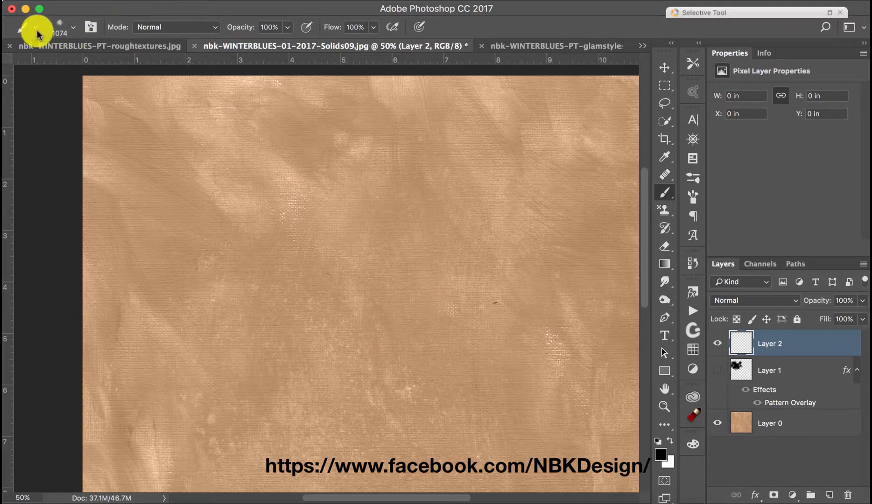
- Stamp a snow-crystal brush across the upper left on Layer 2 and give it a glam style
{"action": "left_click", "coordinate": [34, 27]}
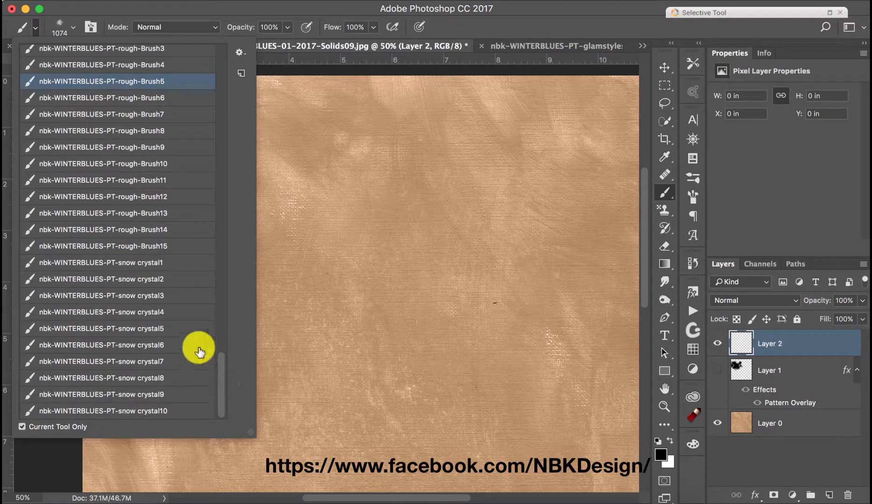
{"action": "left_click", "coordinate": [102, 362]}
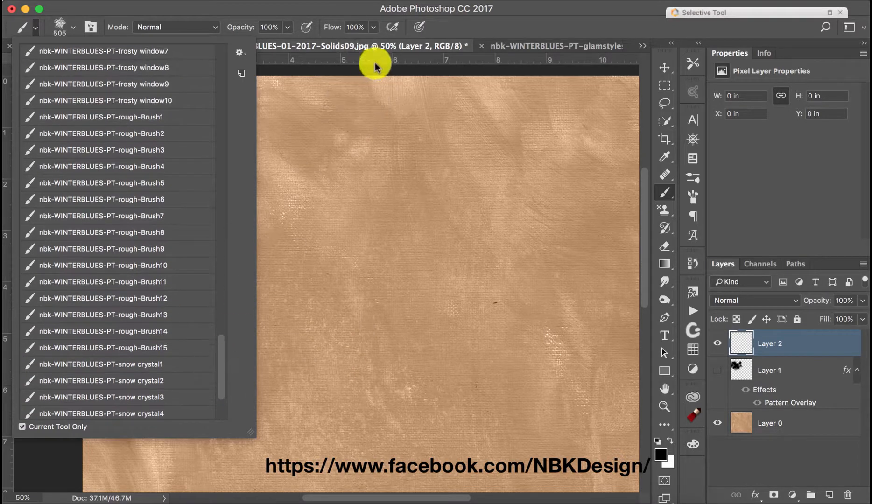
{"action": "left_click", "coordinate": [181, 214]}
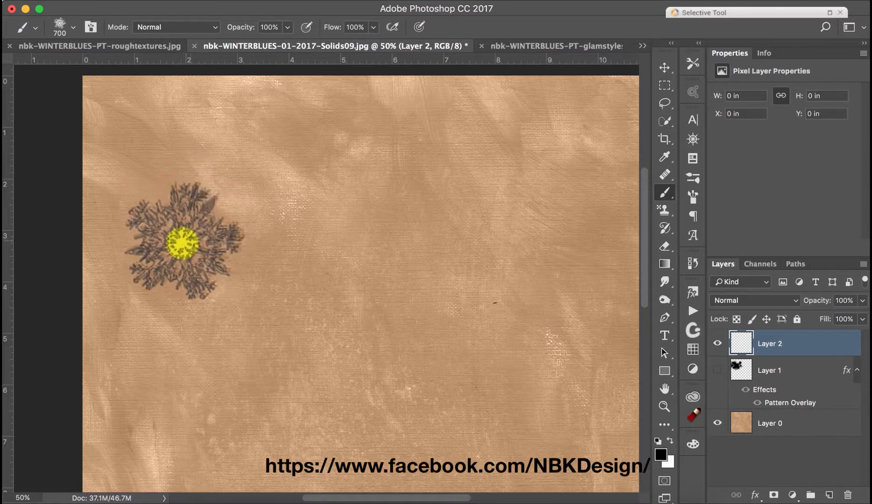
{"action": "left_click_drag", "start_coordinate": [187, 242], "coordinate": [409, 206]}
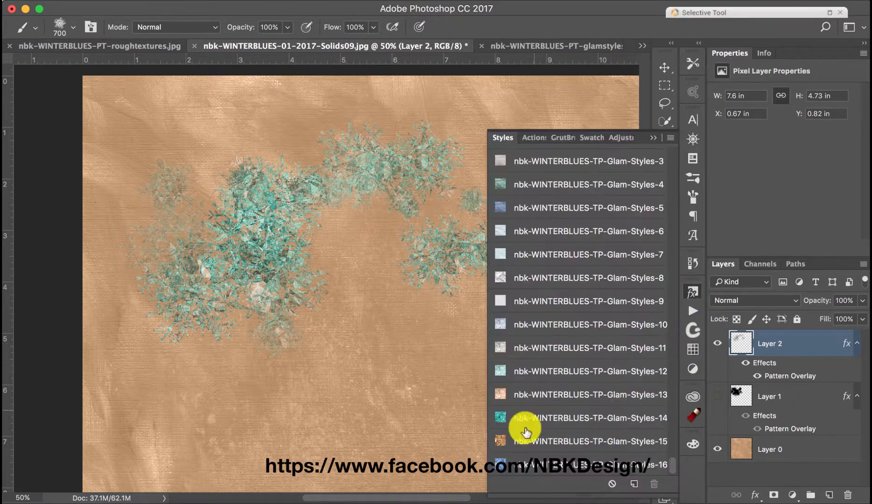
{"action": "left_click", "coordinate": [525, 429]}
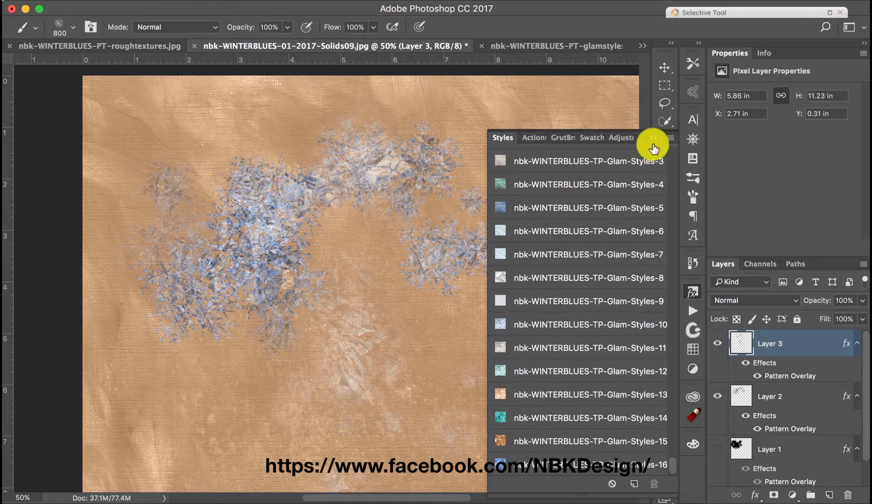
- Close the styles list after styling the third and fourth brush layers
{"action": "left_click", "coordinate": [363, 346]}
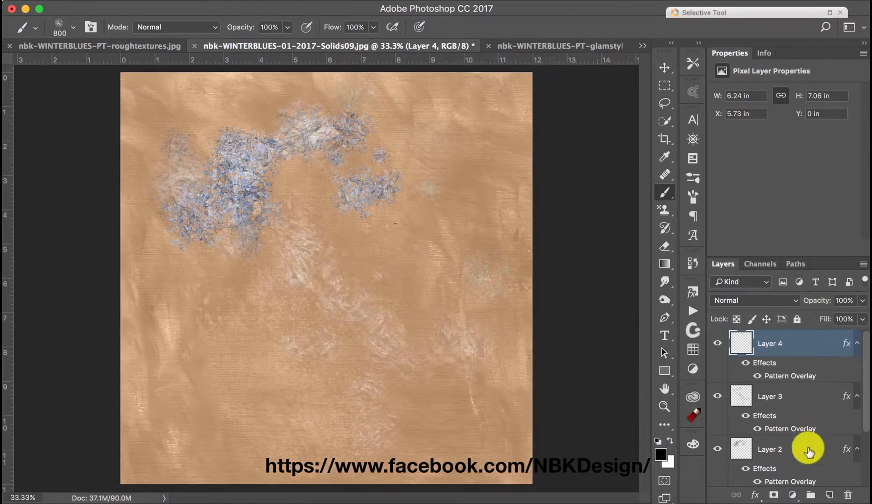
- Add a new layer, pick a rougher brush for the white cloud patch, then reopen brush choices for the crackle layer
{"action": "left_click", "coordinate": [814, 495]}
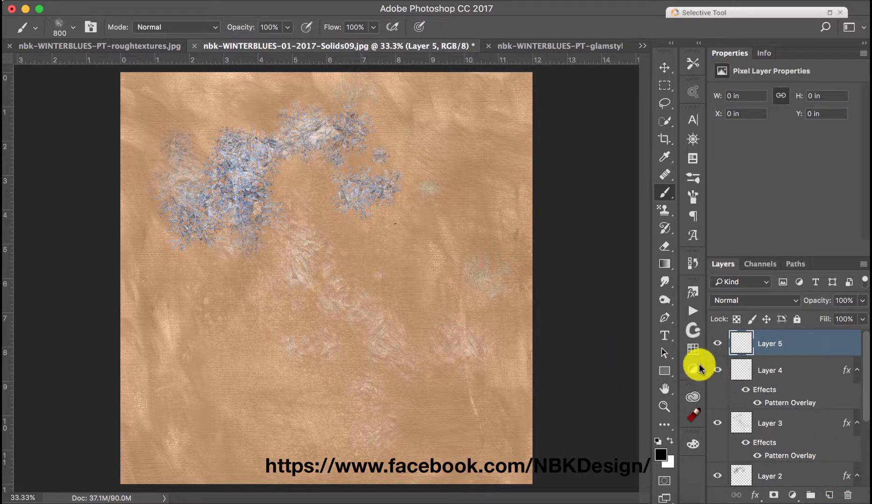
{"action": "left_click", "coordinate": [33, 27]}
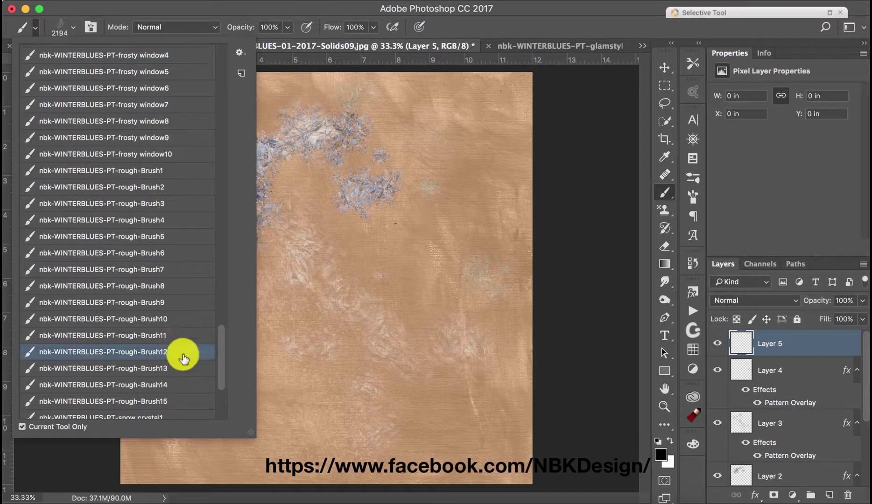
{"action": "left_click", "coordinate": [101, 286]}
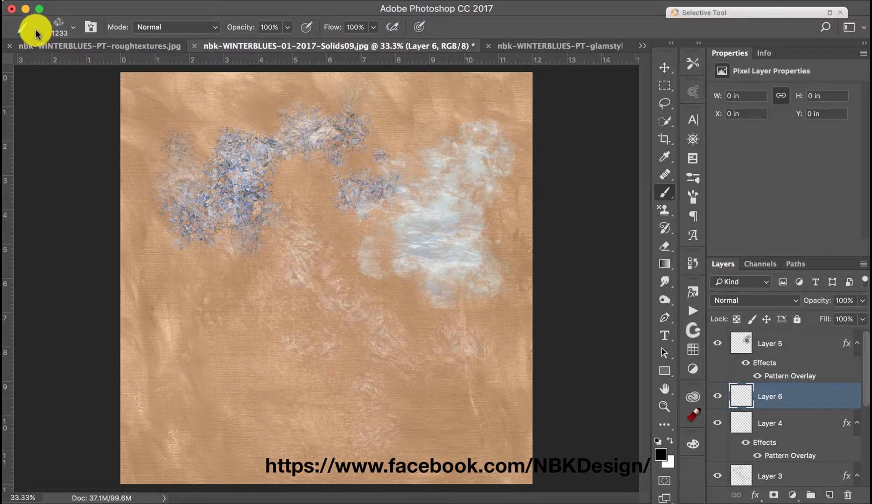
{"action": "left_click", "coordinate": [34, 27]}
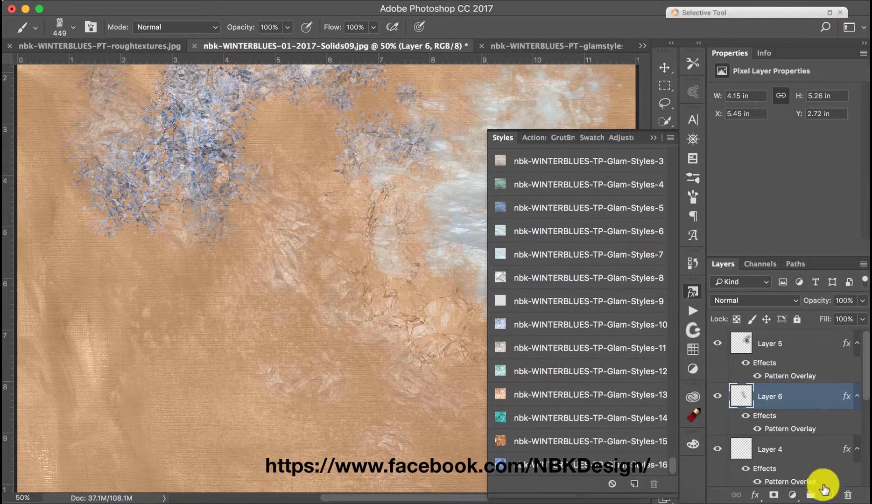
- Add Layer 7 with the teal Glam-Styles-14 look and paint green texture beside the white cloud
{"action": "left_click", "coordinate": [820, 495]}
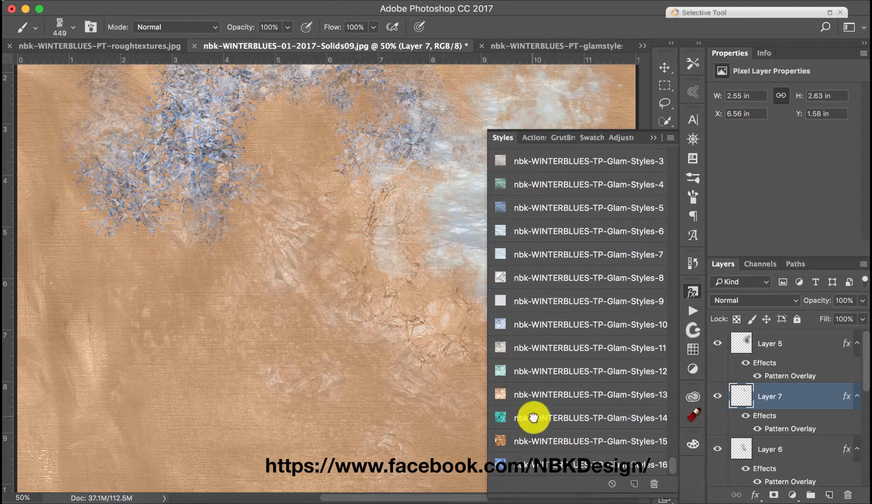
{"action": "left_click", "coordinate": [535, 417]}
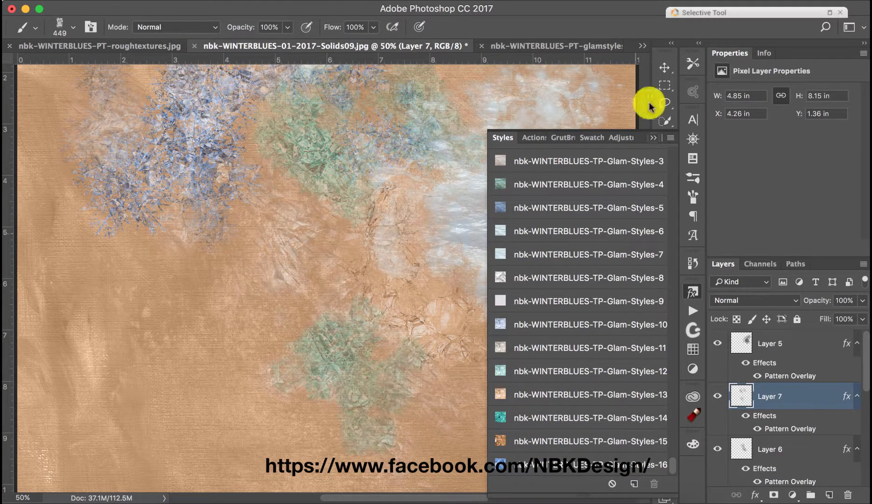
{"action": "mouse_move", "coordinate": [653, 142]}
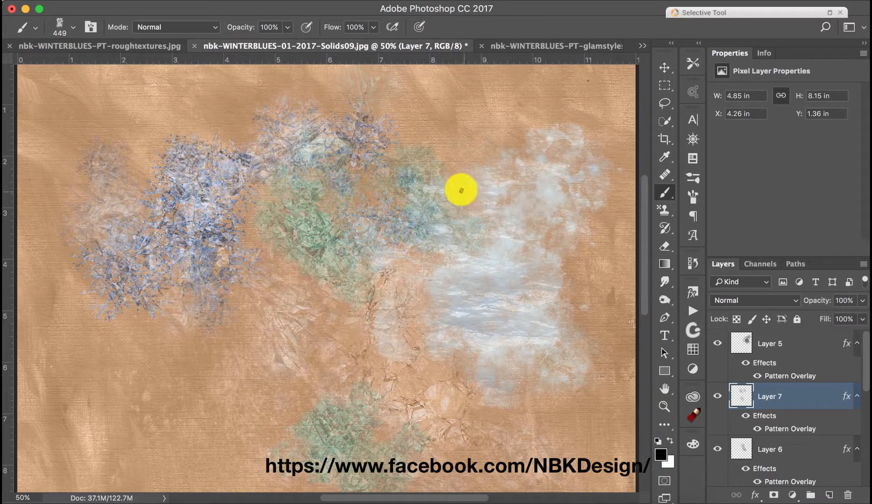
{"action": "left_click_drag", "start_coordinate": [461, 188], "coordinate": [549, 290]}
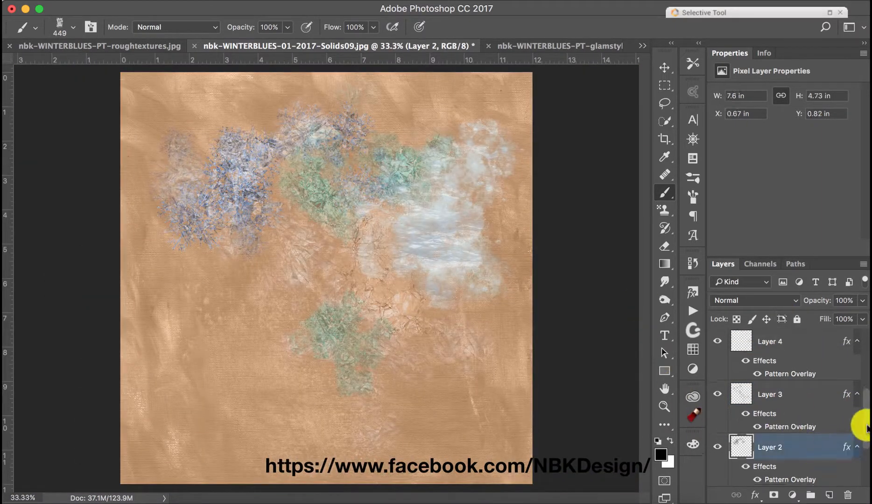
- Add Layer 8 low in the stack, paint a dark mass left of centre and restyle it as pale green crackle
{"action": "scroll", "scroll_direction": "down", "scroll_amount": 3}
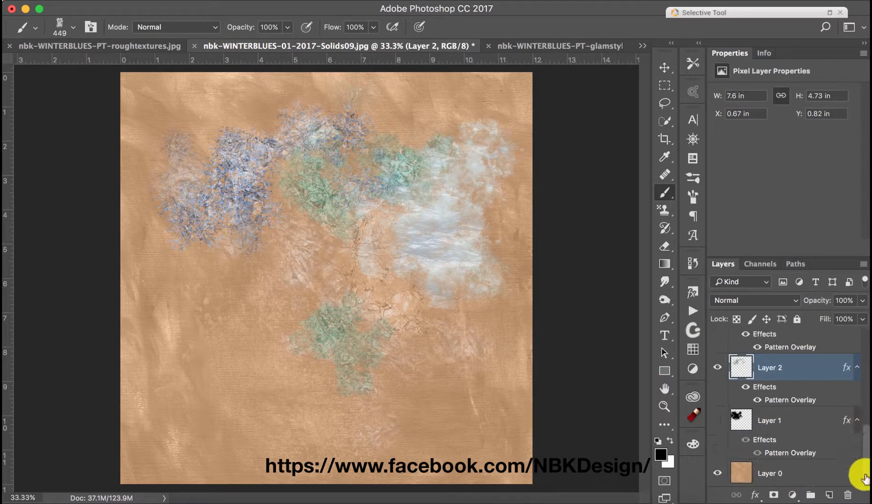
{"action": "left_click", "coordinate": [769, 474]}
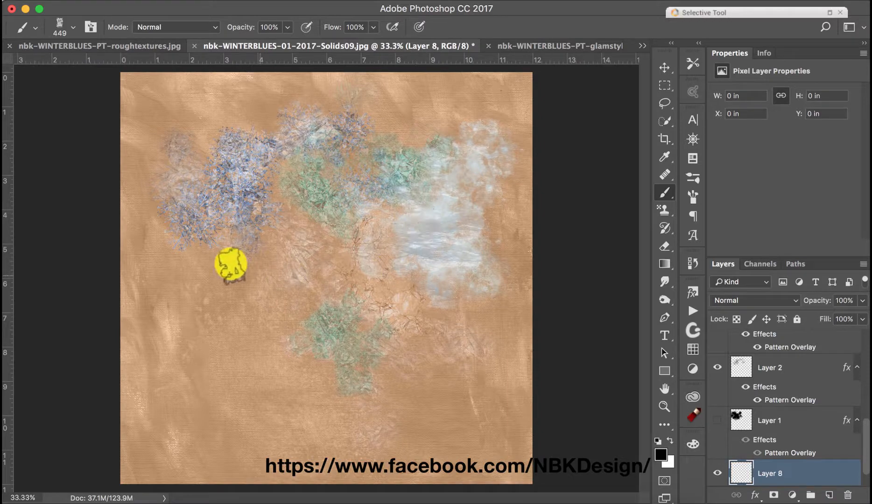
{"action": "left_click", "coordinate": [33, 27]}
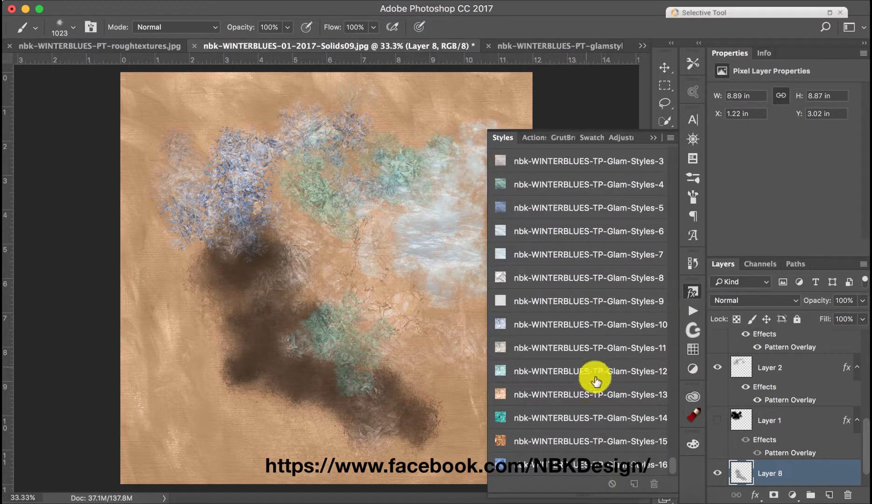
{"action": "left_click", "coordinate": [581, 372]}
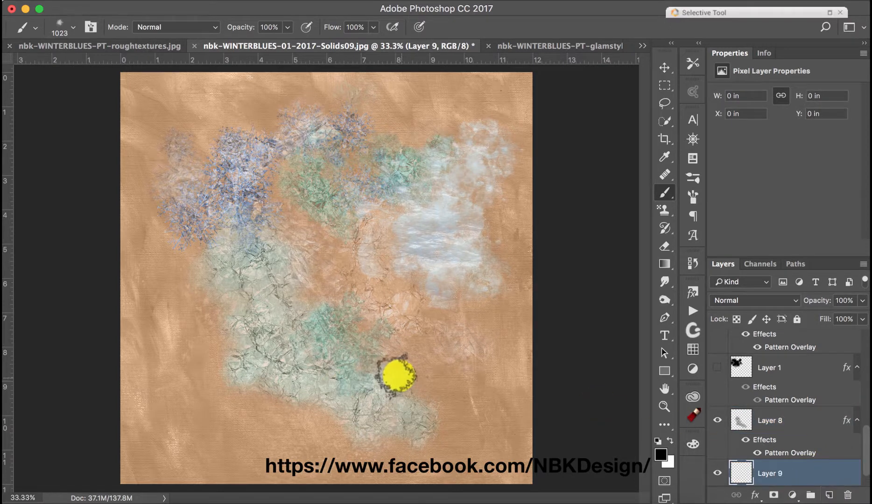
- Paint strokes over and around the lower green patch on Layer 9
{"action": "left_click_drag", "start_coordinate": [398, 376], "coordinate": [390, 439]}
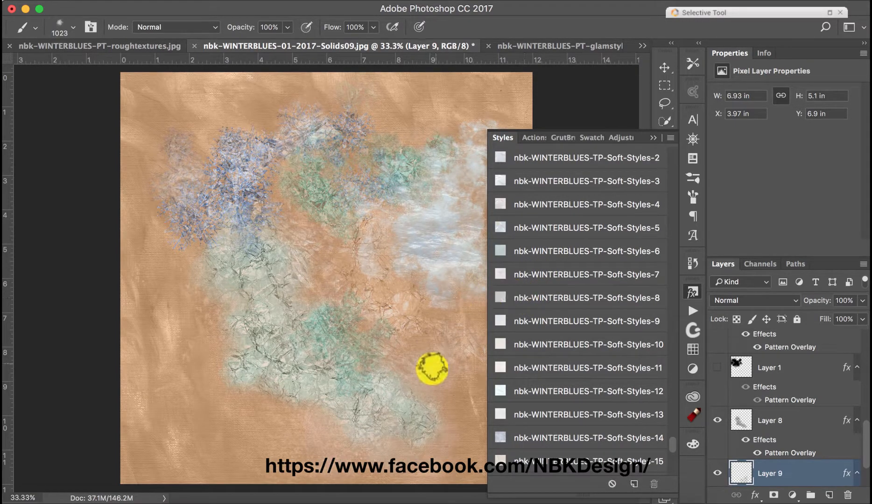
{"action": "left_click_drag", "start_coordinate": [432, 369], "coordinate": [359, 455]}
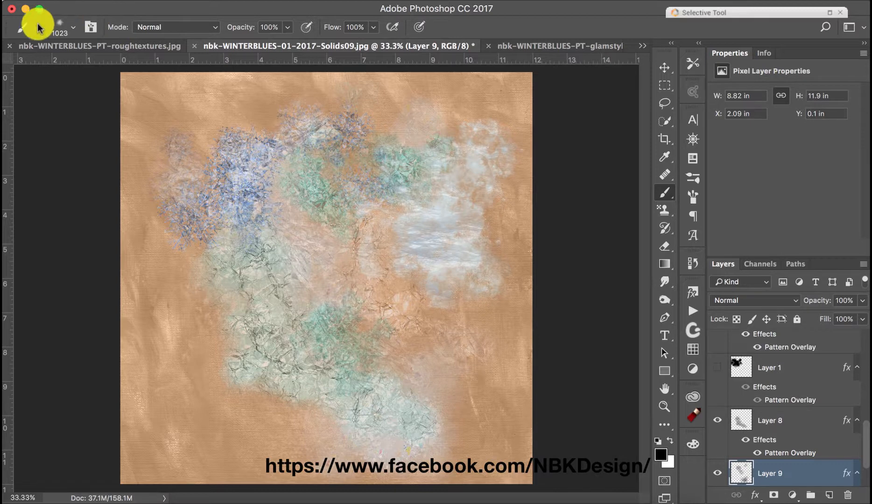
- Pick a flower brush tip, restyle its stamps with pale Glam-Styles-10 and add another at the left edge
{"action": "left_click", "coordinate": [35, 26]}
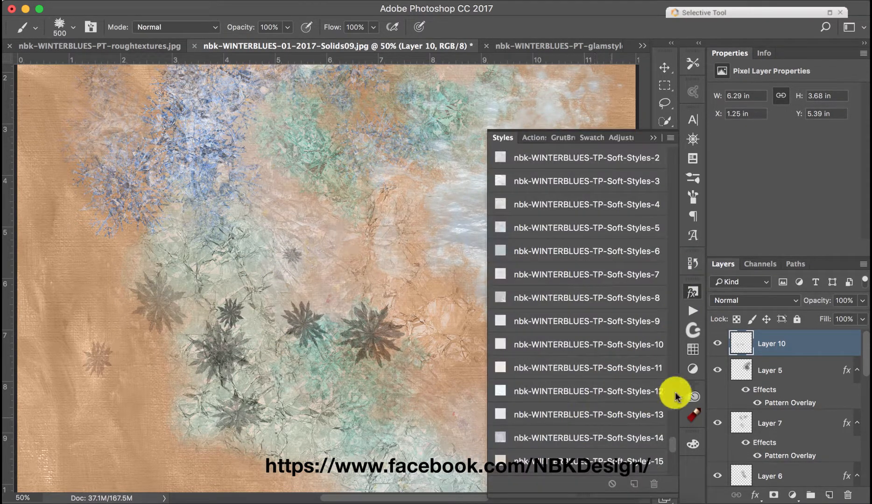
{"action": "scroll", "scroll_direction": "down", "scroll_amount": 3}
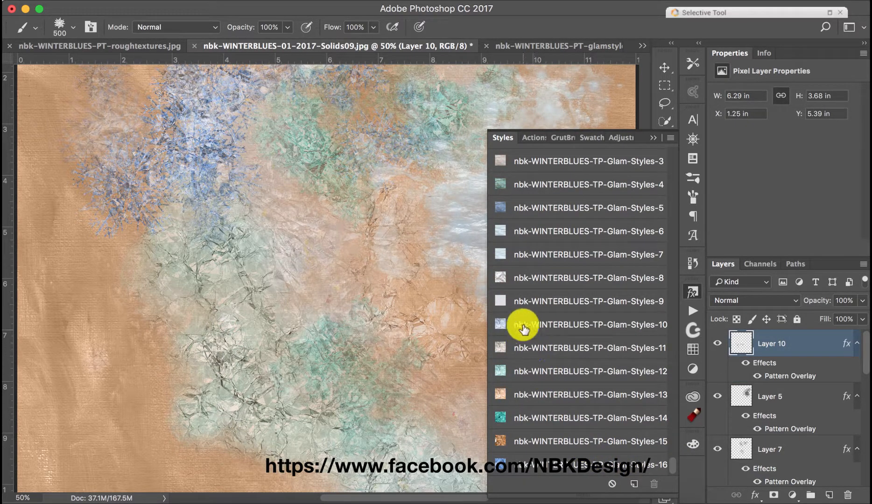
{"action": "left_click", "coordinate": [524, 324]}
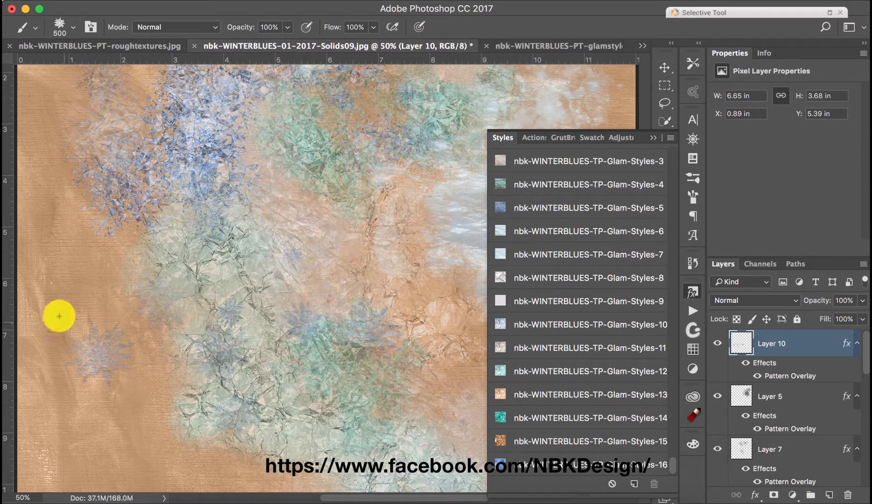
{"action": "left_click", "coordinate": [575, 161]}
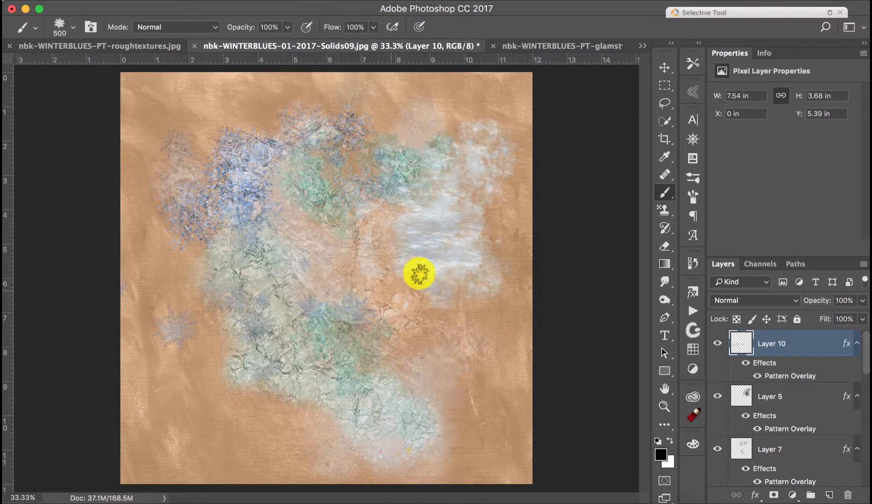
- Switch to the nbk-WINTERBLUES-PT-glamstyles.jpg preview document with the Move tool active
{"action": "left_click", "coordinate": [558, 45]}
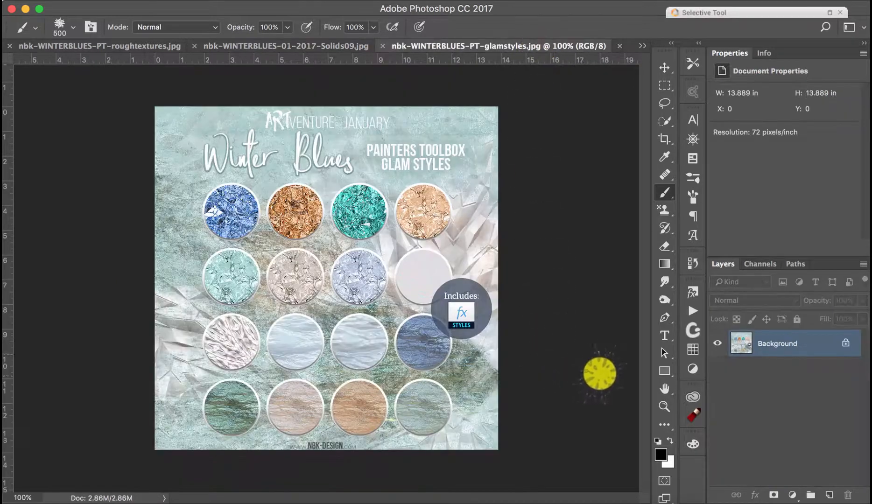
{"action": "left_click", "coordinate": [665, 68]}
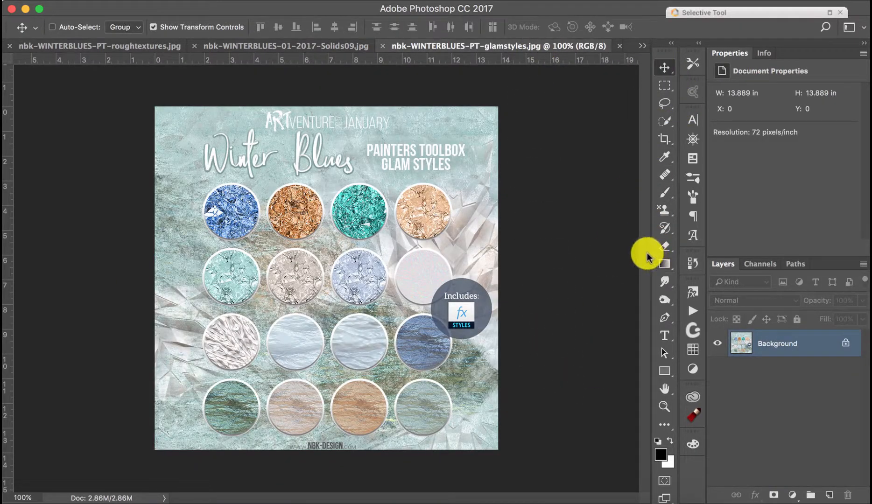
{"action": "mouse_move", "coordinate": [645, 258]}
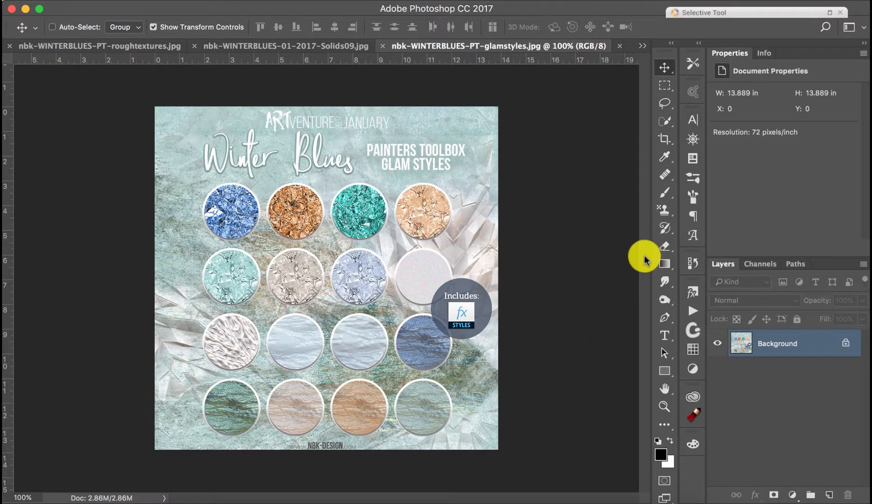